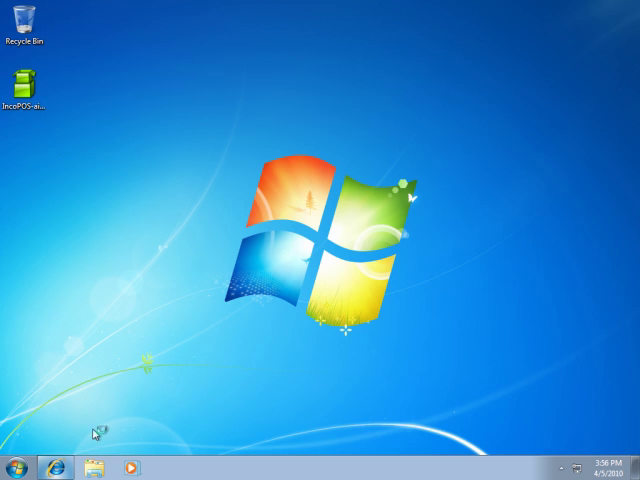
mouse_move(95, 408)
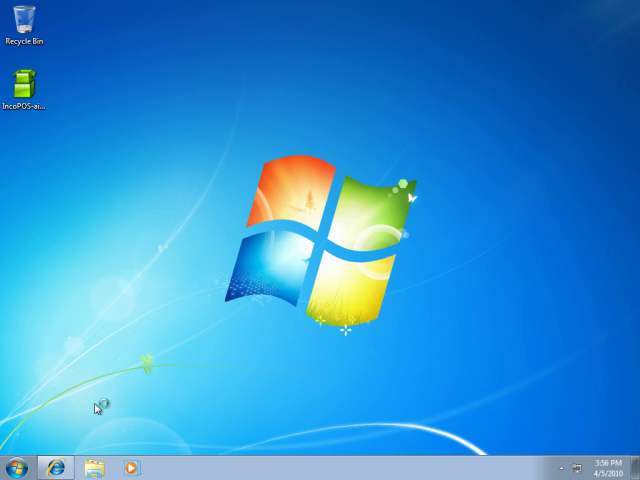
Launch Internet Explorer from the taskbar on the IncoPOS home page
click(56, 467)
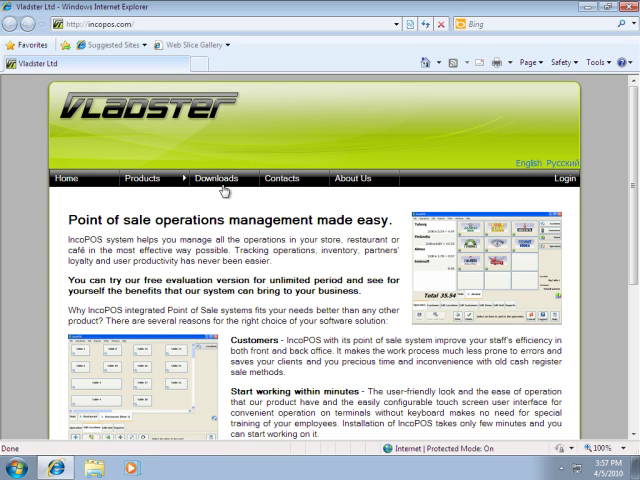
Go to the IncoPOS Downloads page and scroll to the installers
click(214, 178)
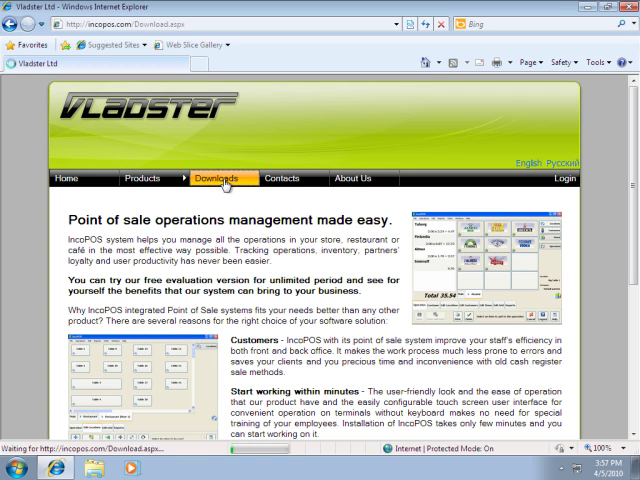
click(217, 178)
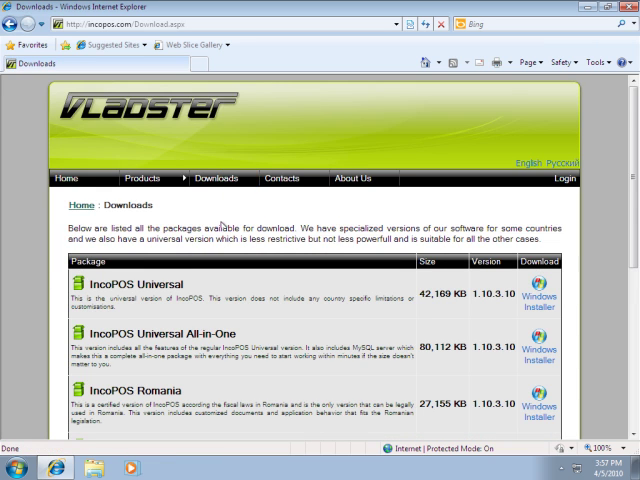
scroll(down, 3)
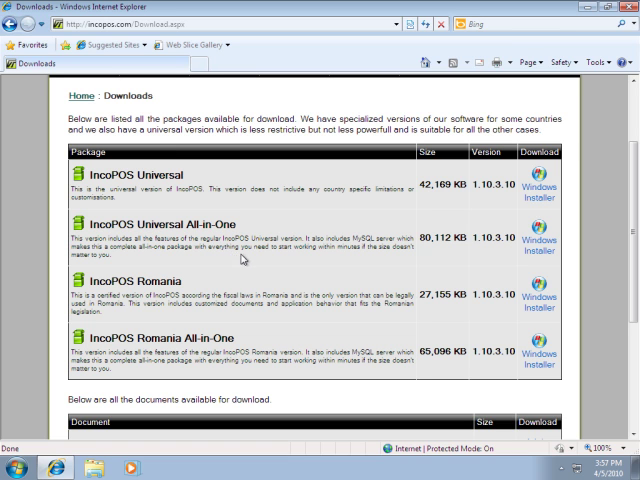
mouse_move(338, 256)
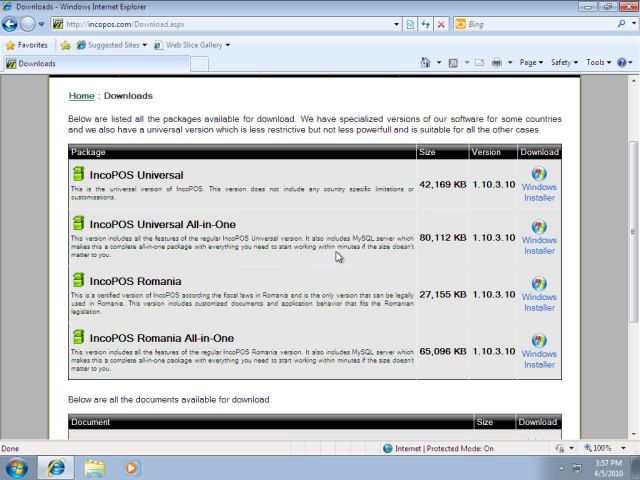
mouse_move(592, 282)
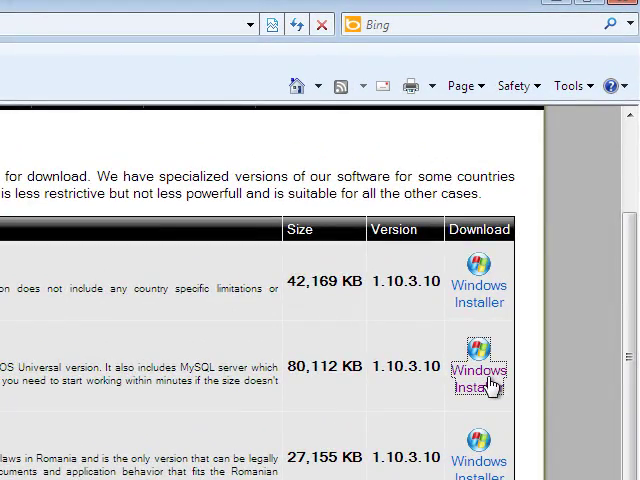
Request the Universal All-in-One Windows installer and cancel the File Download prompt
click(479, 378)
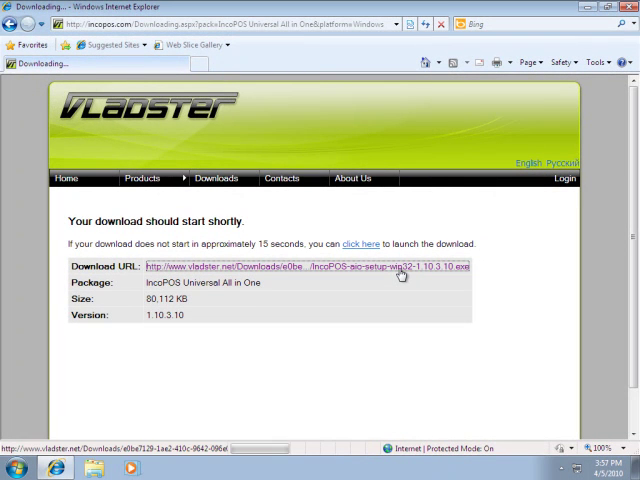
click(400, 267)
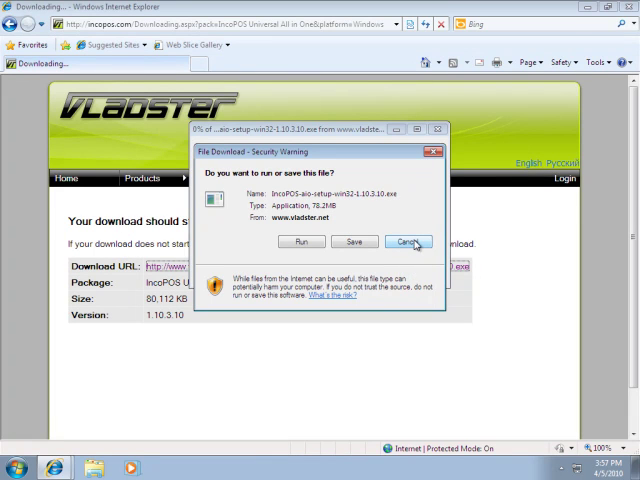
click(408, 241)
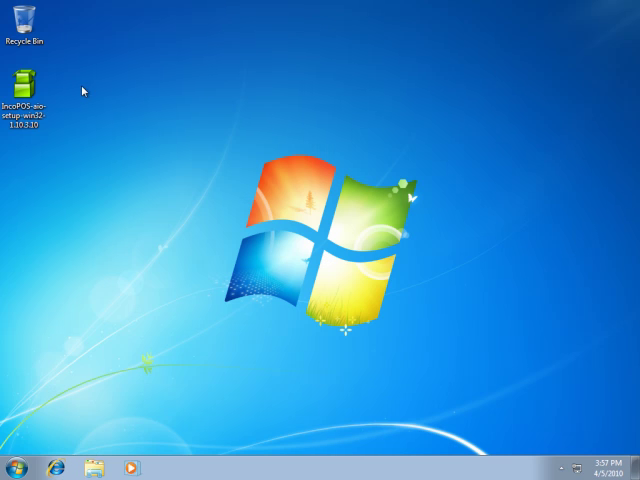
mouse_move(30, 80)
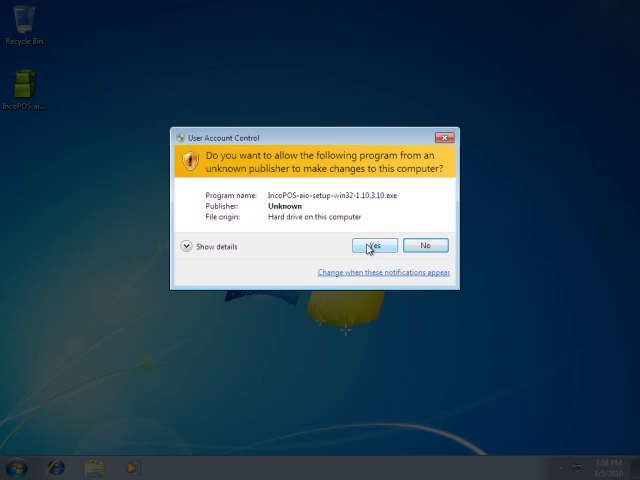
Approve the IncoPOS-aio-setup installer in User Account Control and start it
click(372, 245)
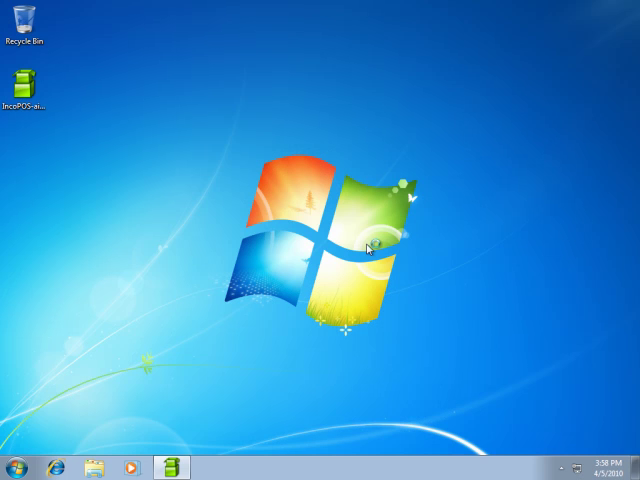
mouse_move(348, 267)
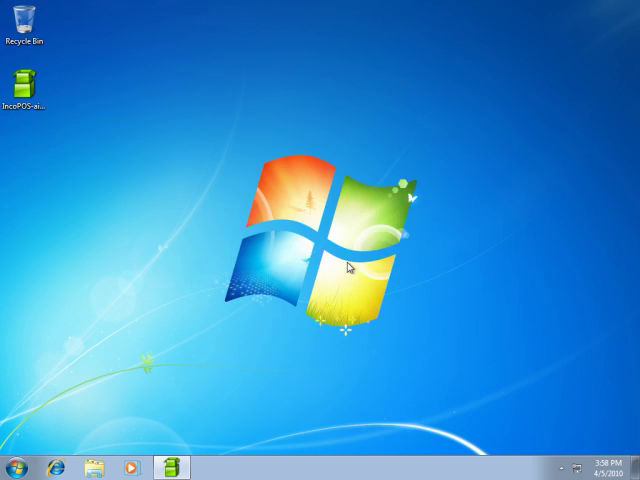
double_click(30, 80)
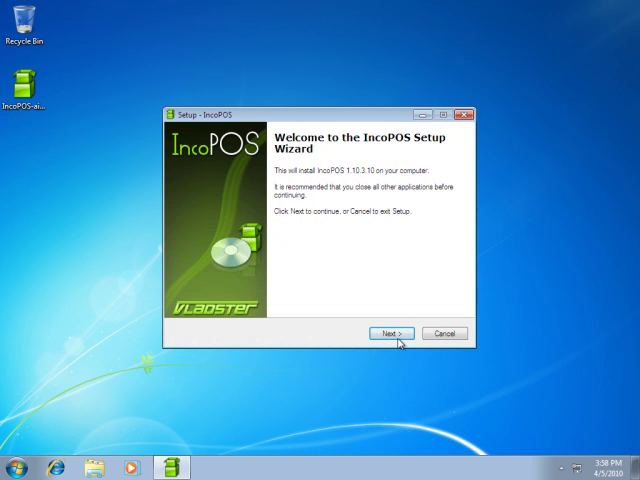
Accept the IncoPOS license agreement and keep the default destination folder
click(382, 333)
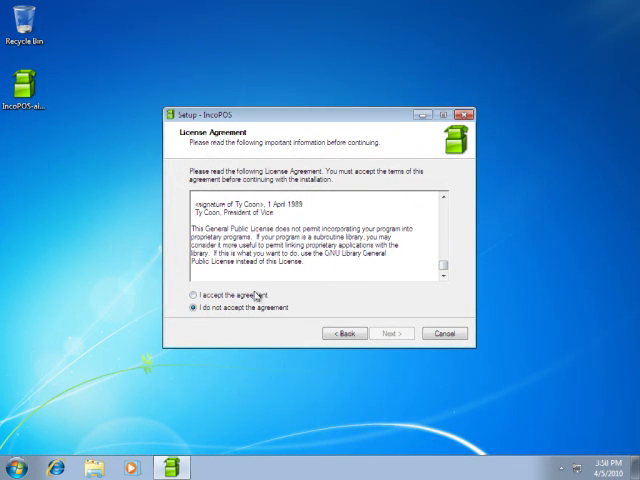
click(192, 295)
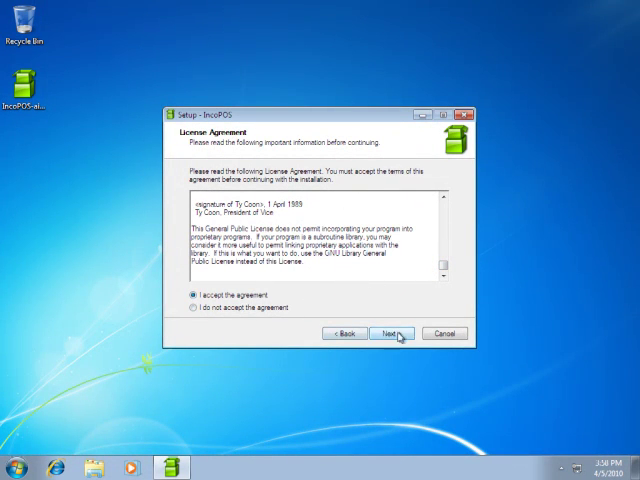
click(392, 333)
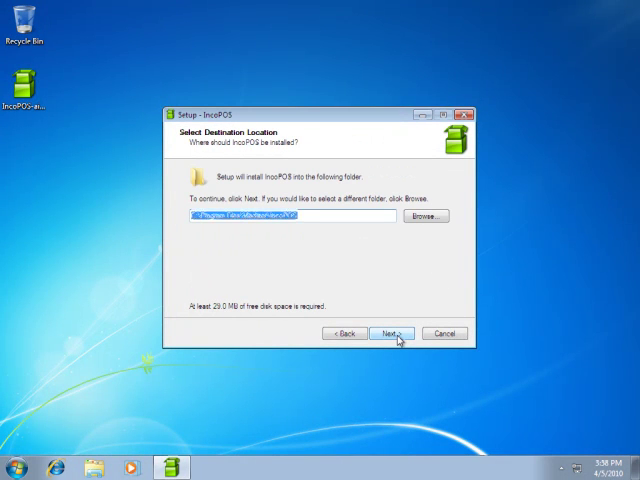
click(389, 333)
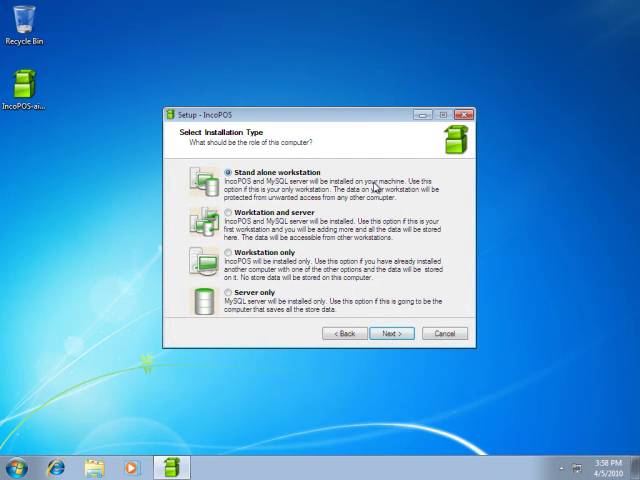
mouse_move(382, 210)
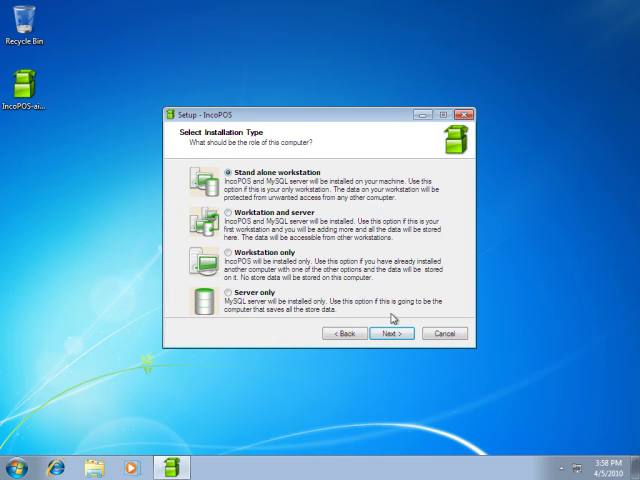
Install with Stand alone workstation, default components, IncoPOS Start Menu folder and desktop icon
click(390, 333)
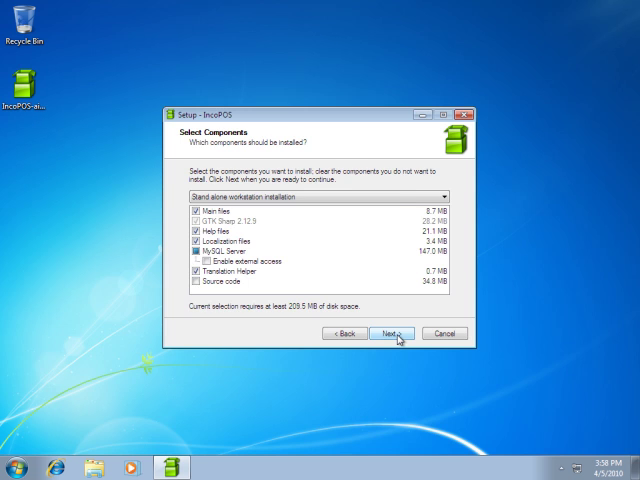
click(393, 333)
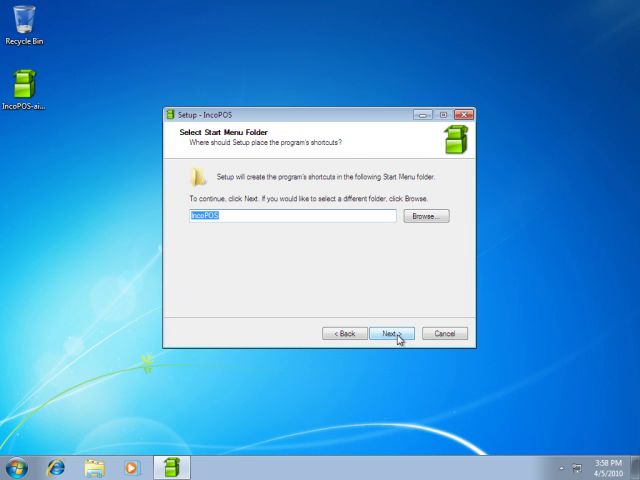
click(393, 333)
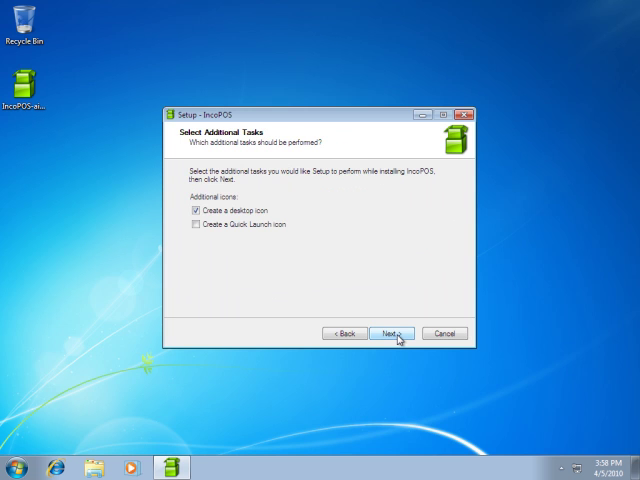
click(391, 333)
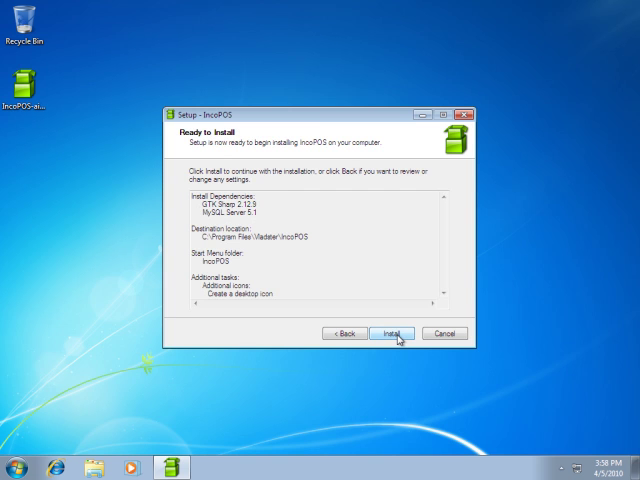
click(397, 333)
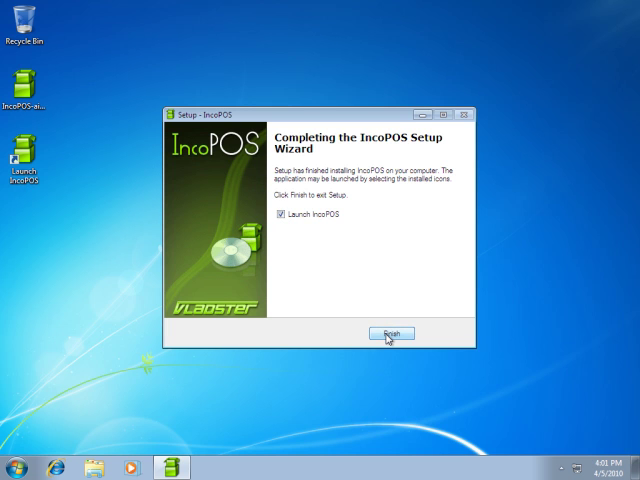
Finish the setup wizard and start IncoPOS from the desktop shortcut
click(395, 333)
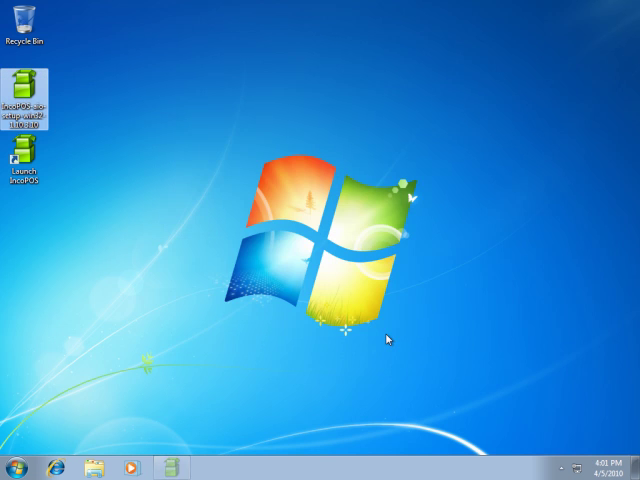
double_click(22, 170)
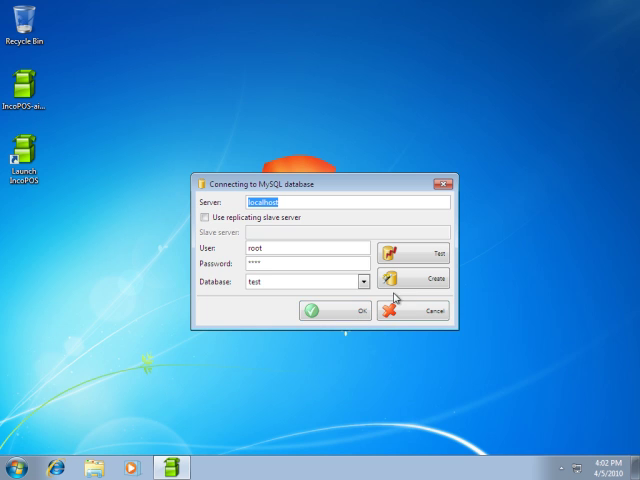
Create a database named 'restaurant' from the Restaurant sample data and confirm
click(435, 279)
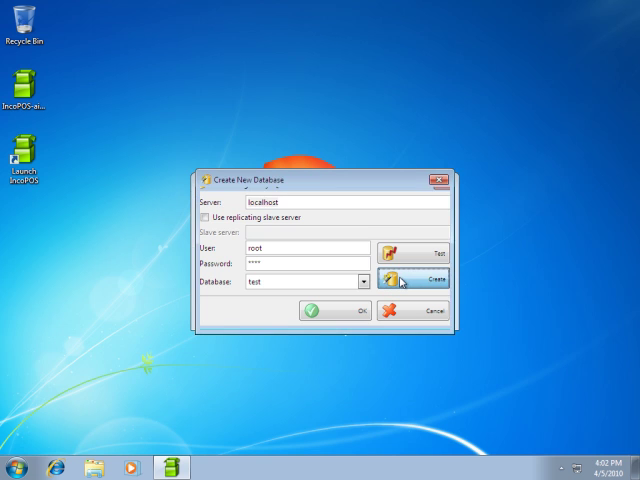
click(432, 278)
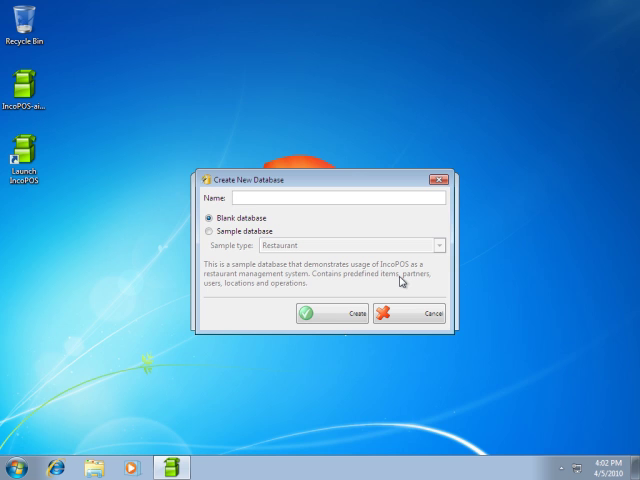
text(restaurant)
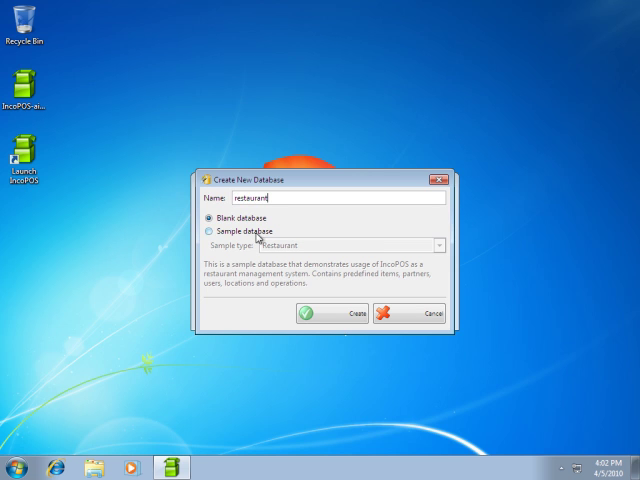
click(207, 232)
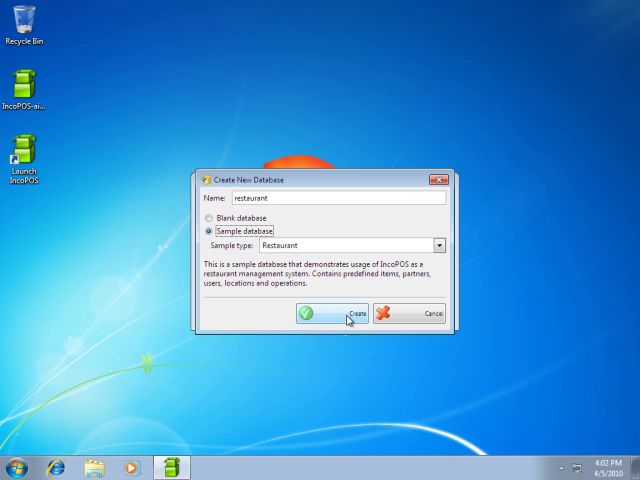
click(340, 313)
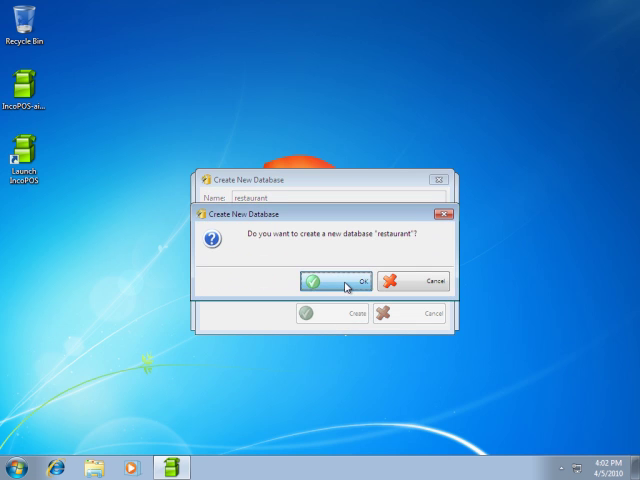
click(322, 280)
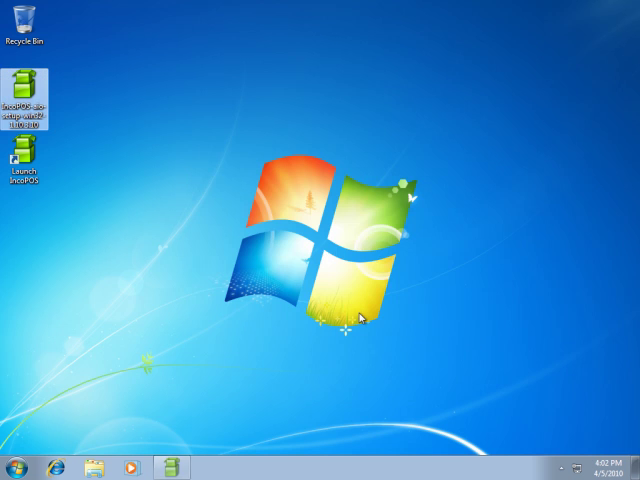
Relaunch IncoPOS, connecting to restaurant@localhost for Bar Universe
double_click(25, 160)
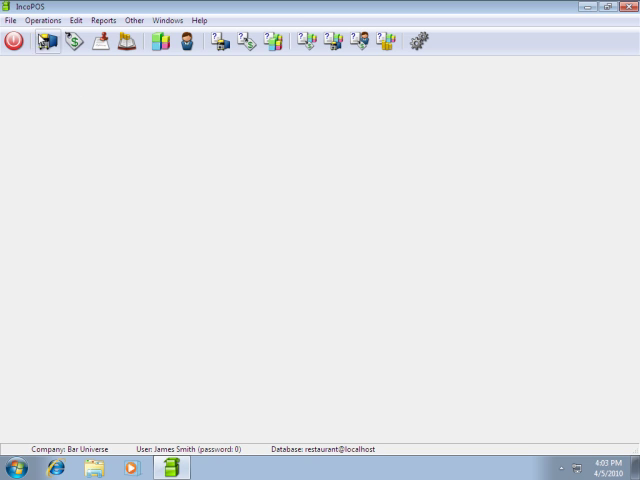
On the touch screen, add Becks from the Beer category to Table 2's order
click(42, 20)
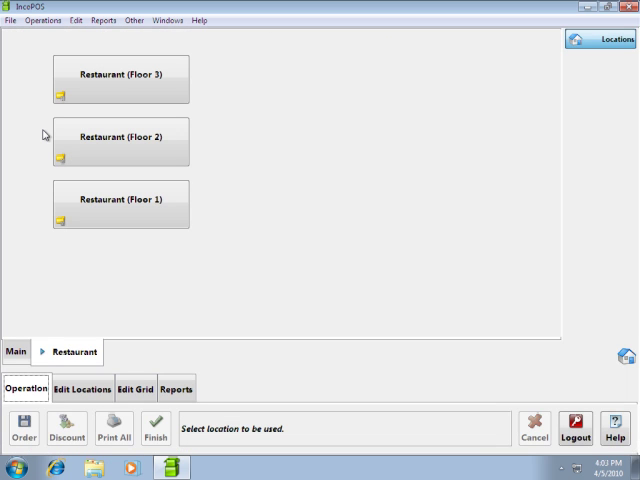
mouse_move(190, 250)
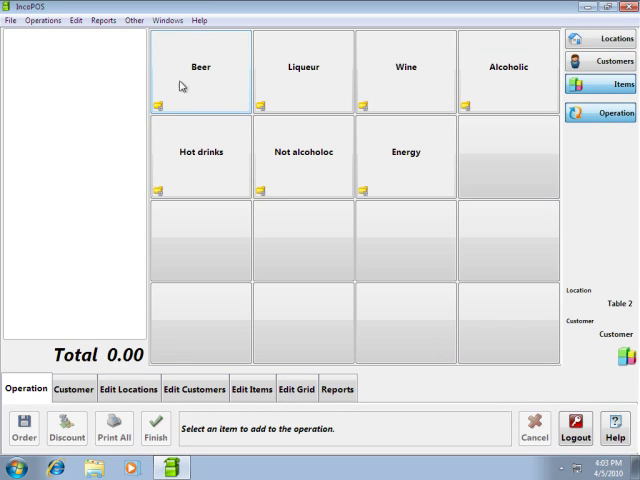
click(184, 70)
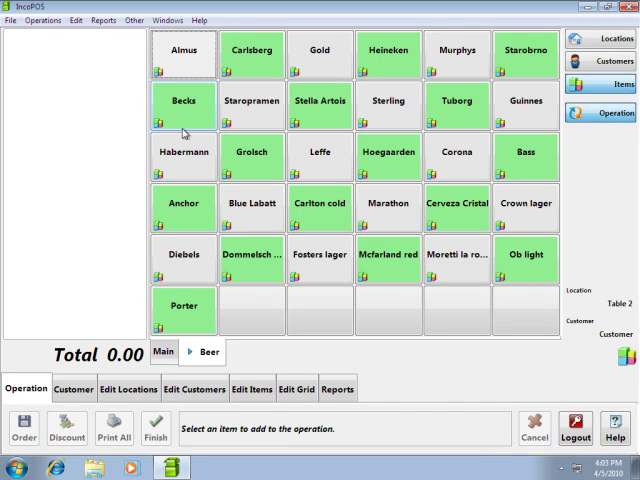
click(183, 104)
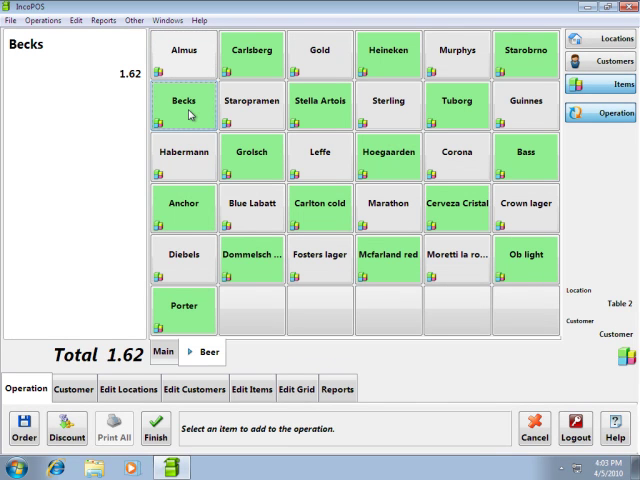
click(184, 104)
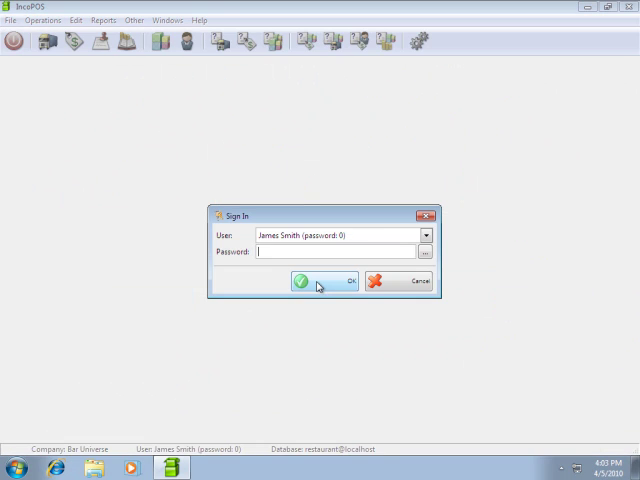
mouse_move(258, 282)
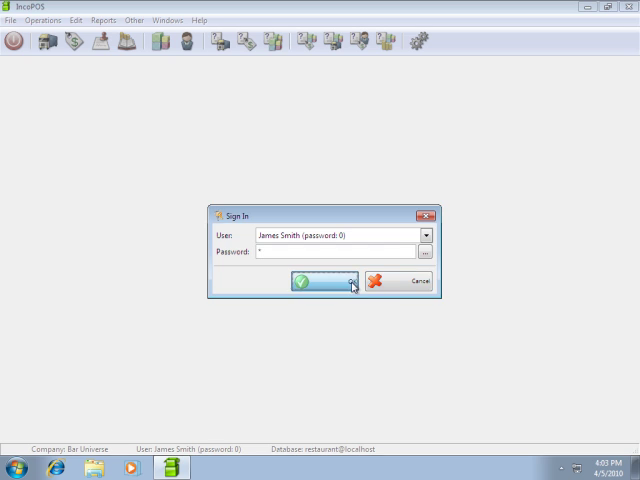
Sign in again as the sample user and reopen Operations > Touch Screen
click(311, 281)
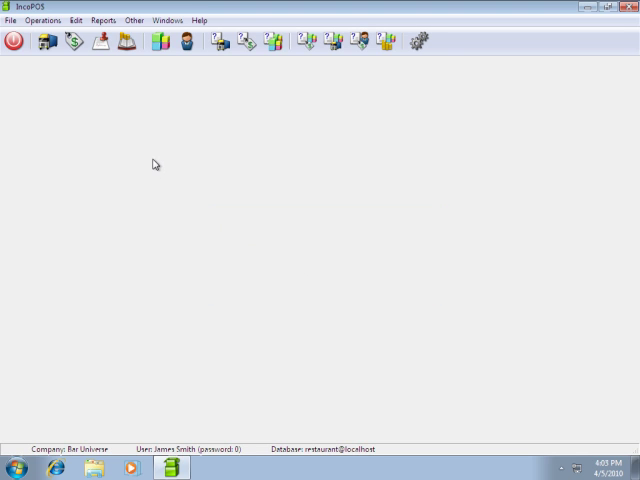
click(42, 20)
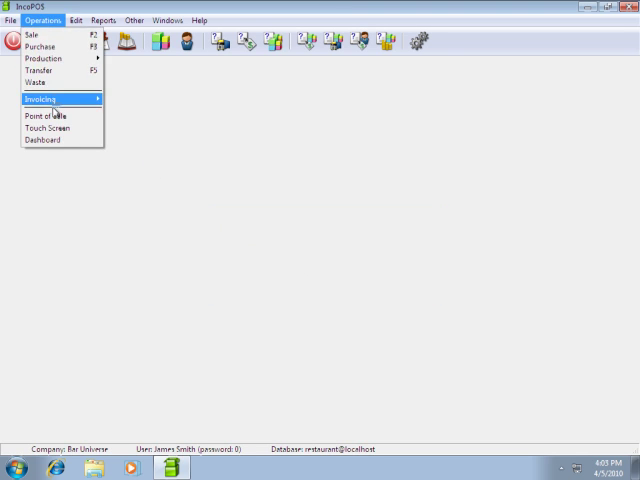
click(44, 116)
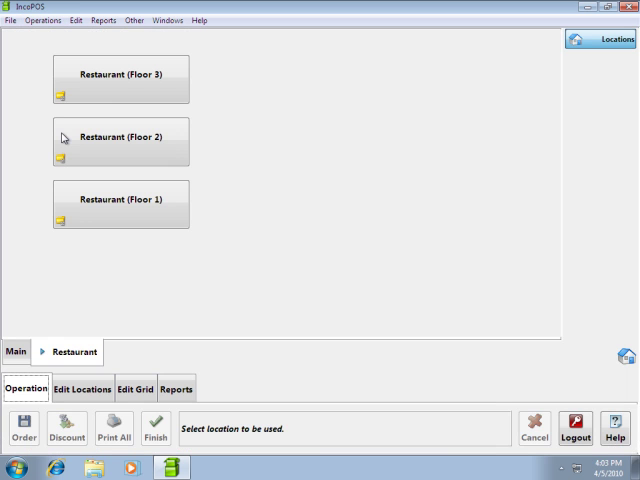
From Restaurant (Floor 2), finish Table 2's two-Becks order and accept the 3.24 cash payment
click(120, 204)
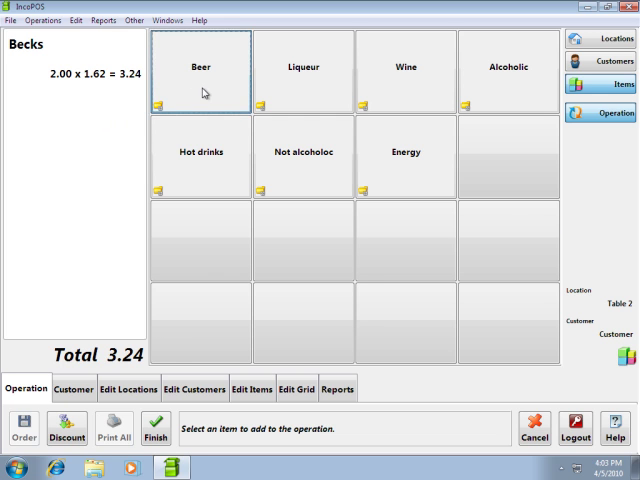
click(201, 70)
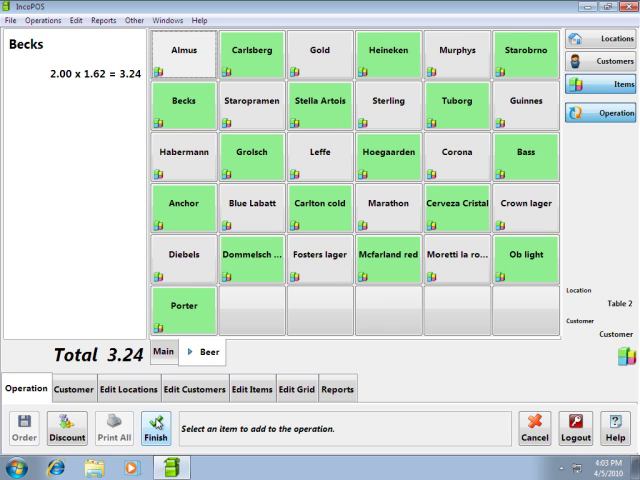
click(155, 428)
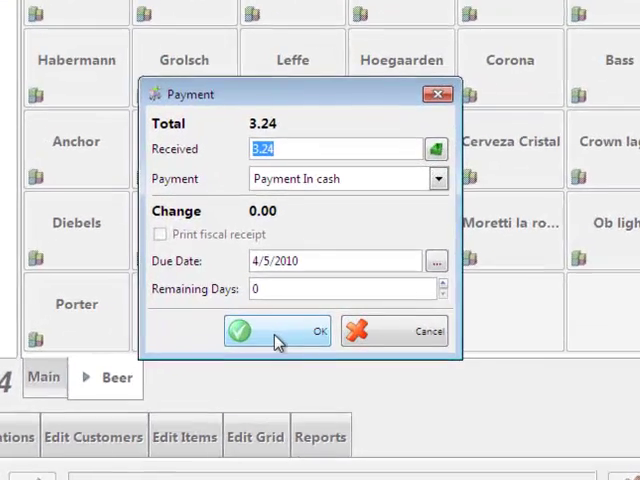
click(277, 331)
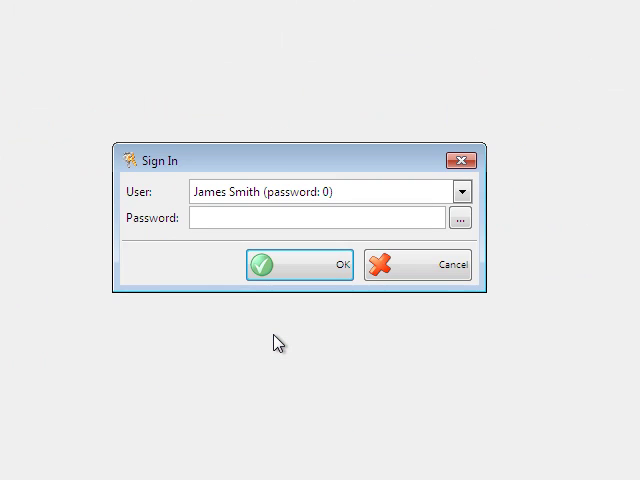